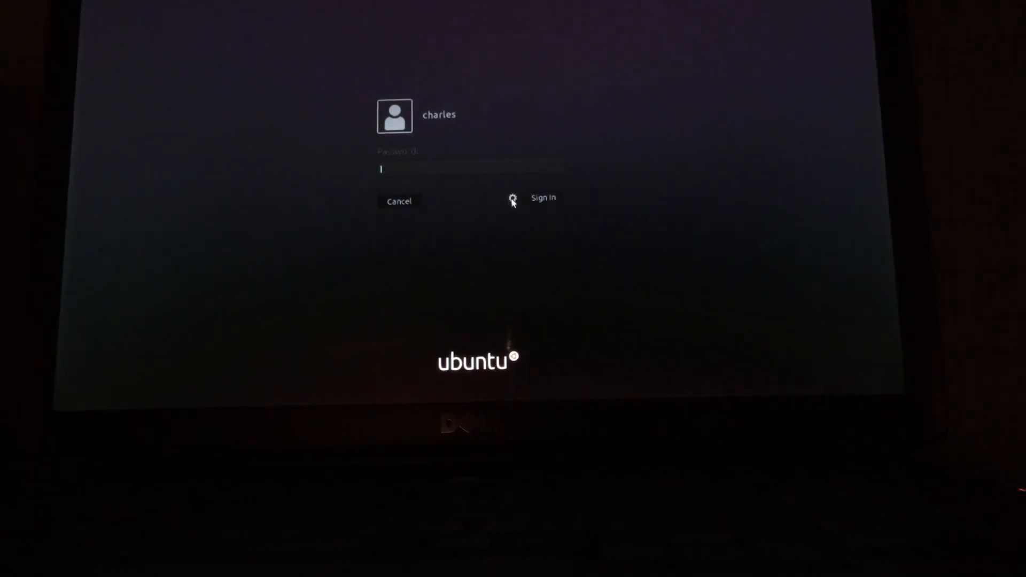
- Sign in to the Ubuntu desktop session from the login screen
click(512, 198)
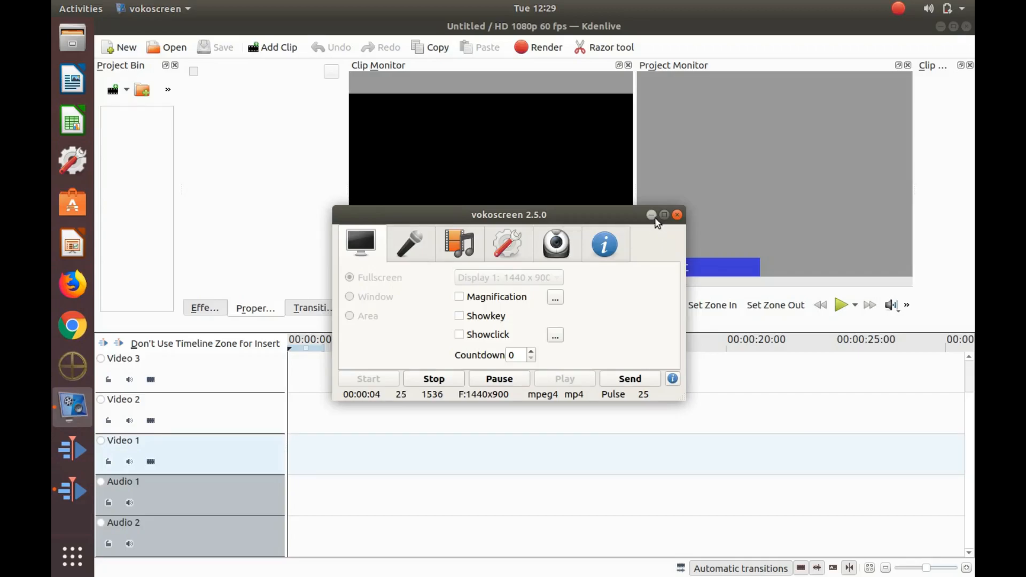
- Minimize the vokoscreen recorder and look over the empty Kdenlive project menus
click(650, 215)
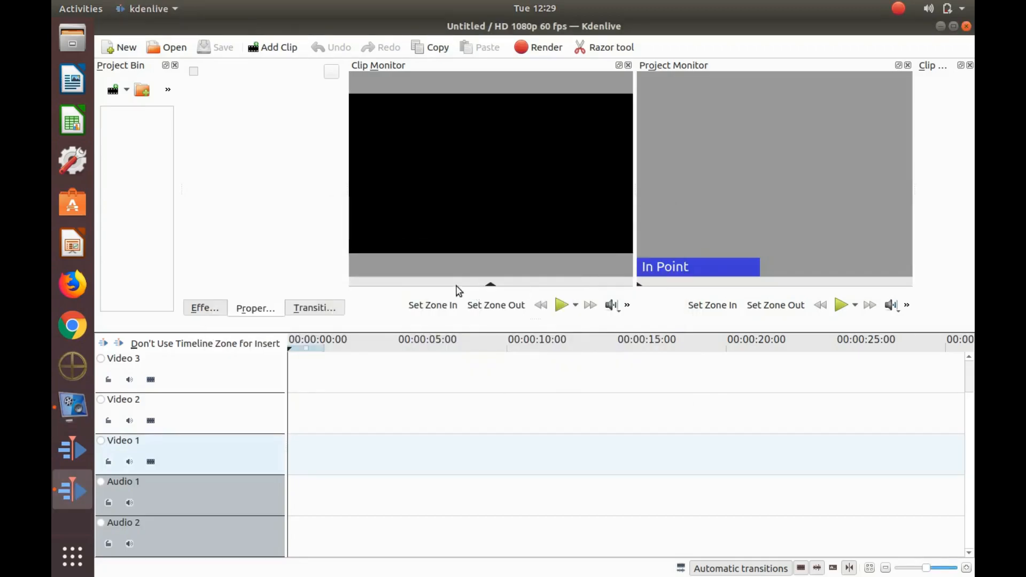
mouse_move(222, 257)
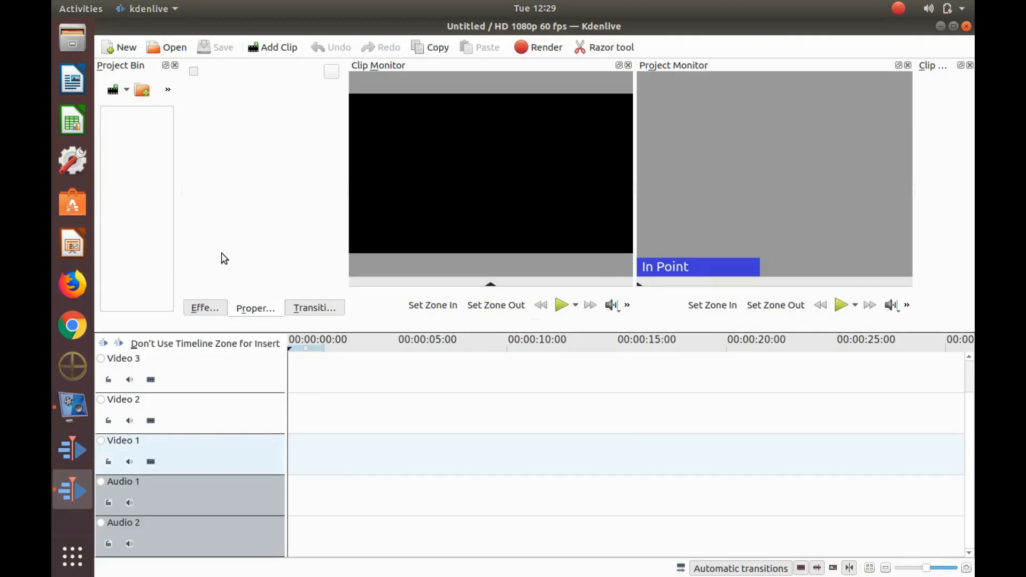
mouse_move(233, 110)
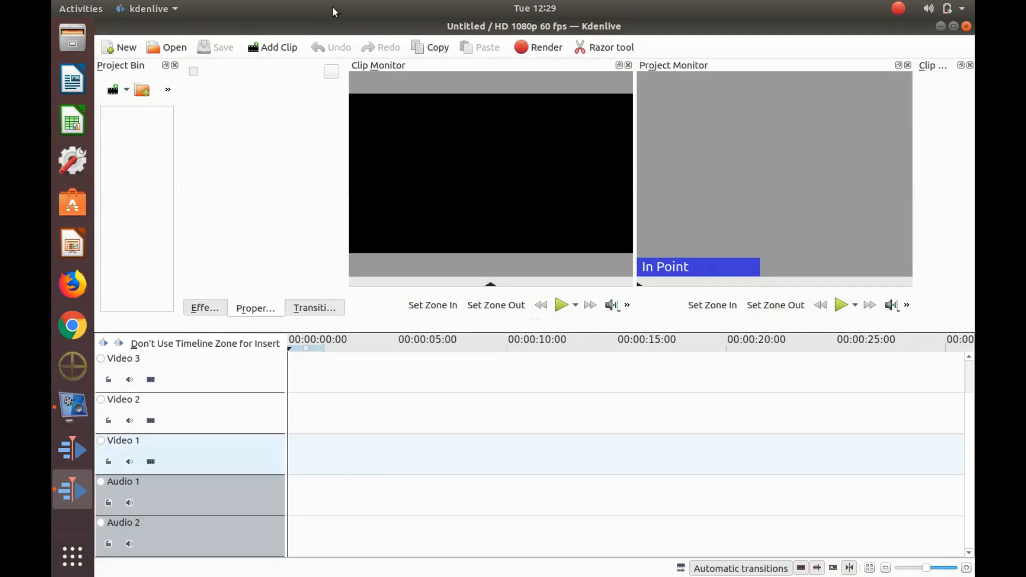
mouse_move(491, 17)
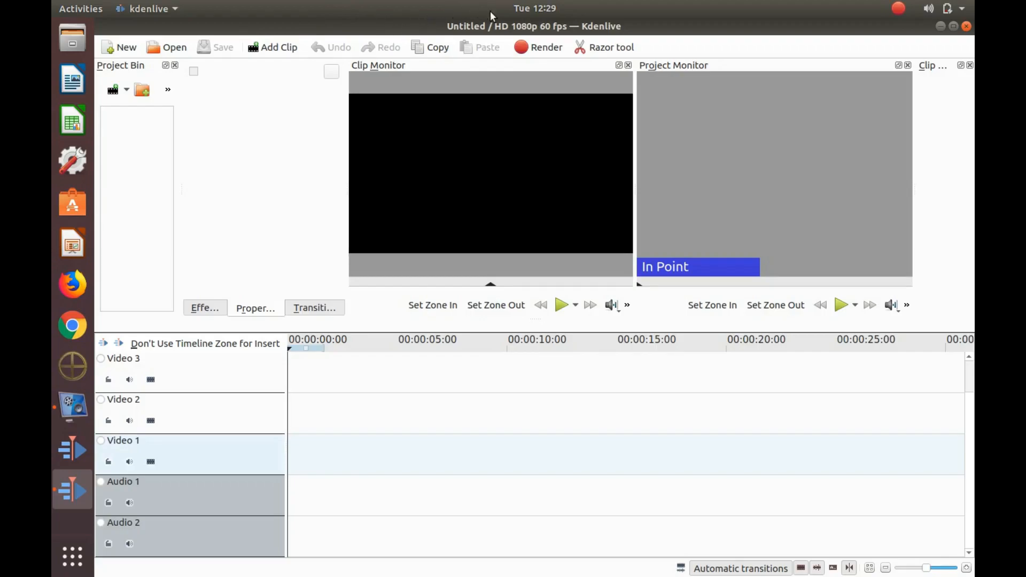
mouse_move(219, 25)
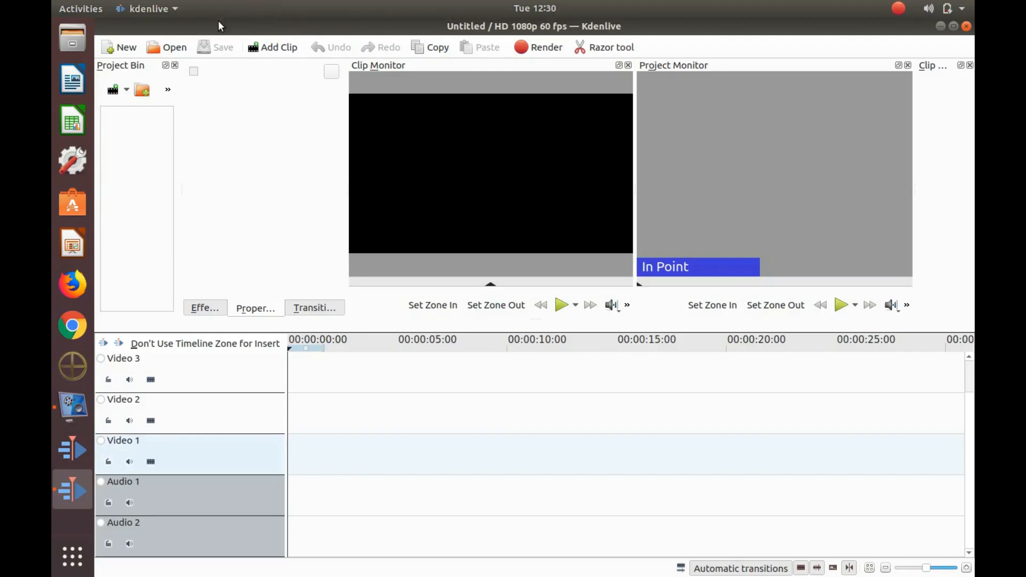
mouse_move(176, 15)
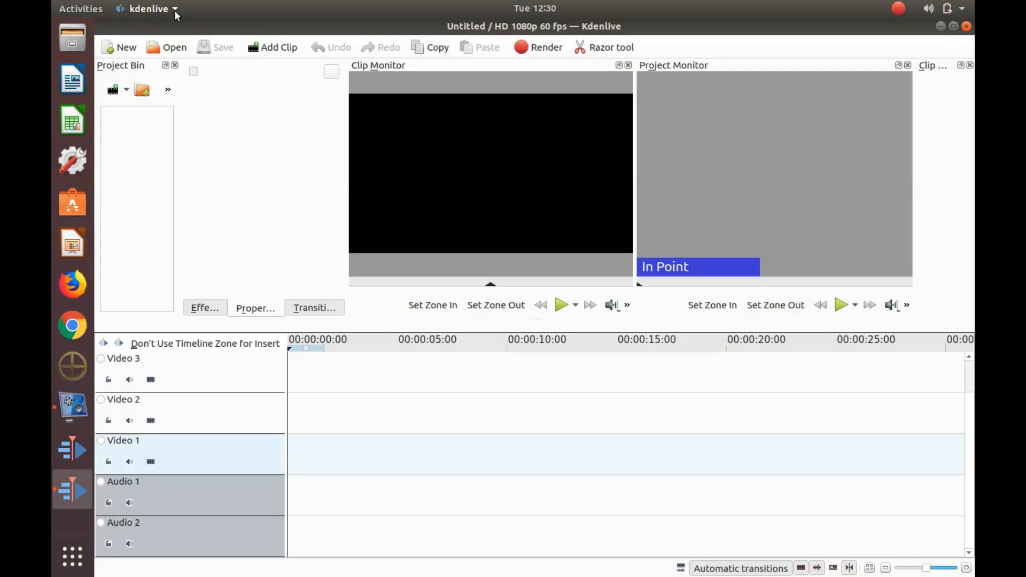
click(149, 8)
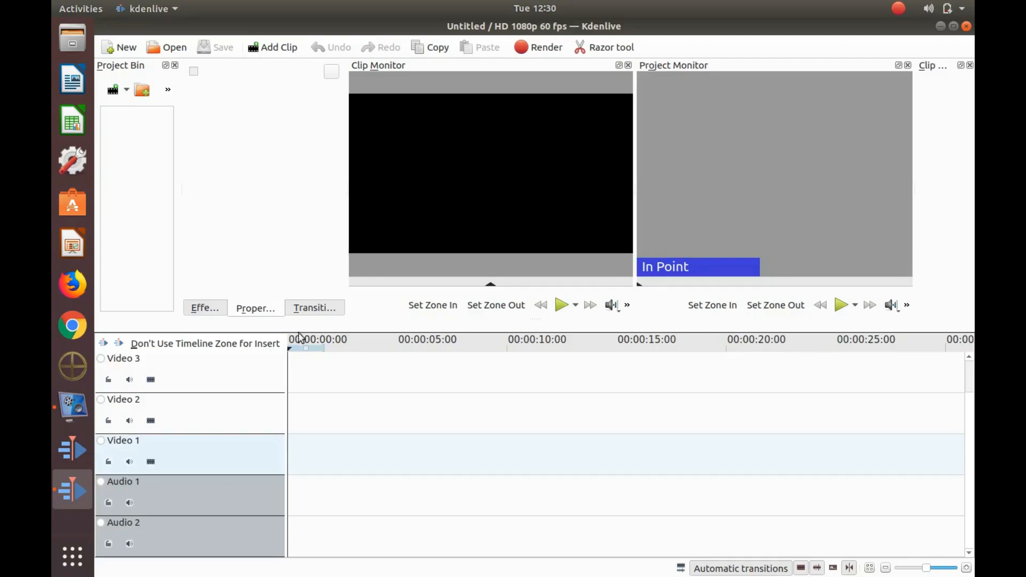
mouse_move(245, 102)
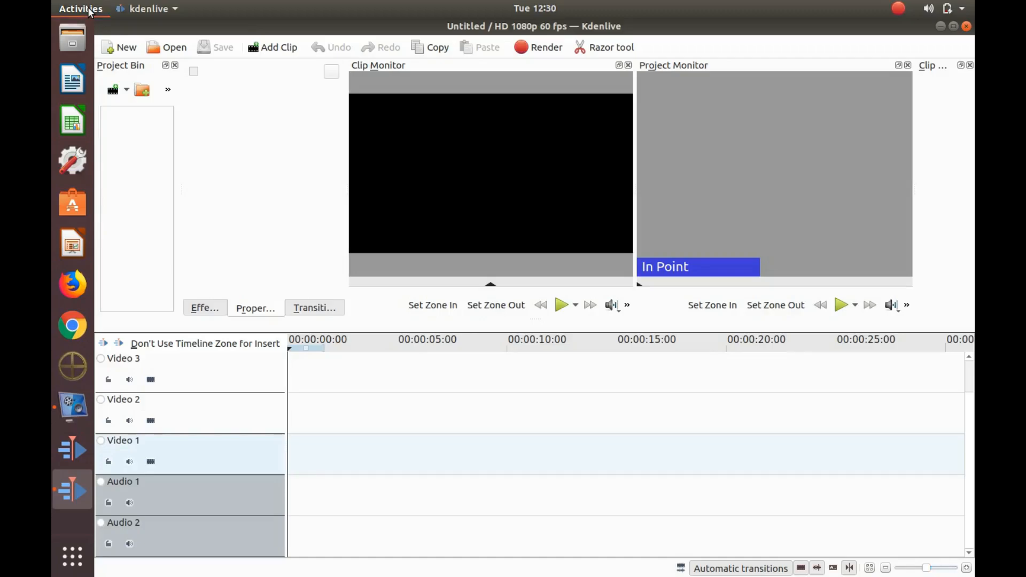
click(81, 8)
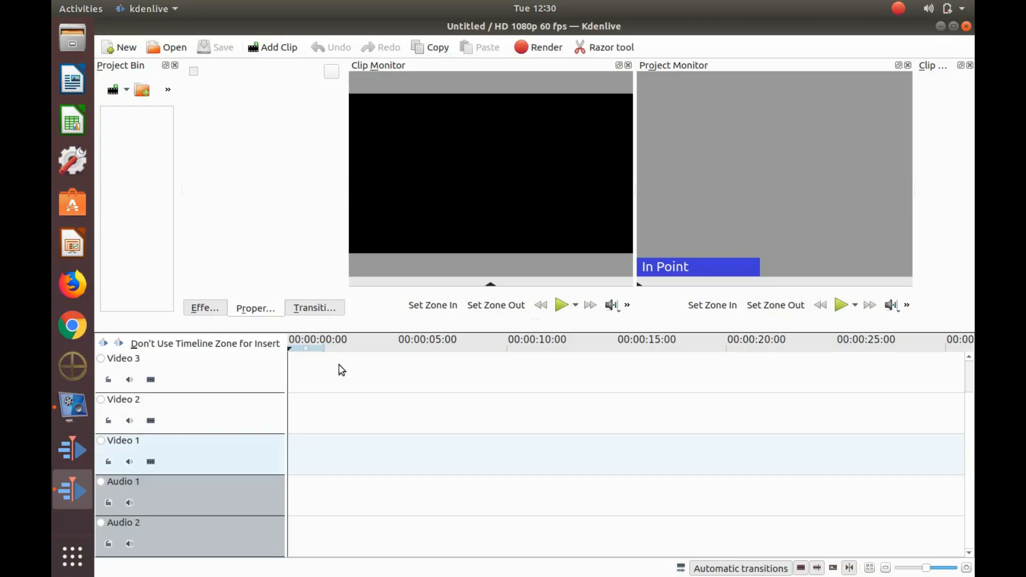
mouse_move(615, 346)
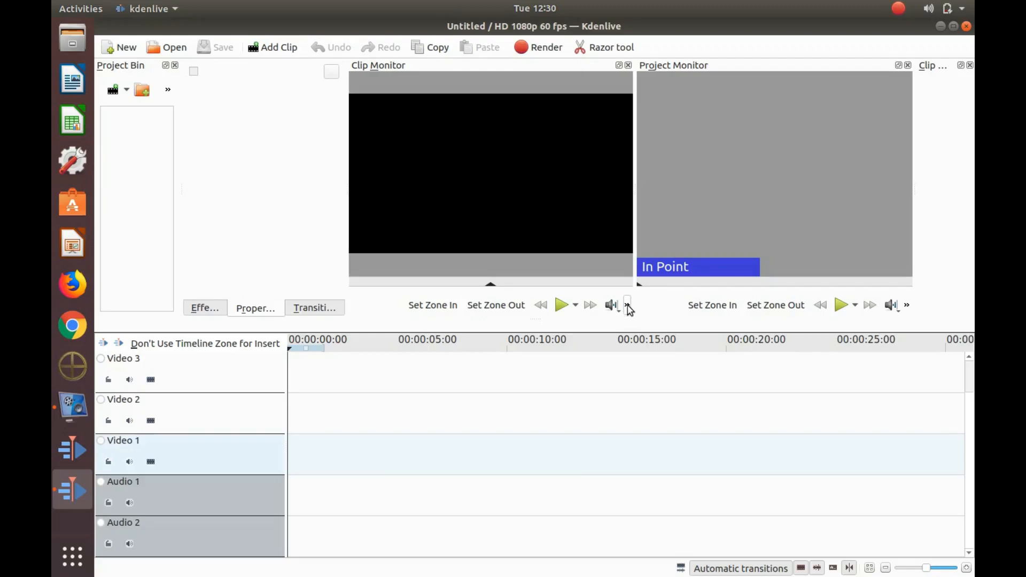
- Turn on Show Record Control from the Clip Monitor's overflow menu
click(626, 305)
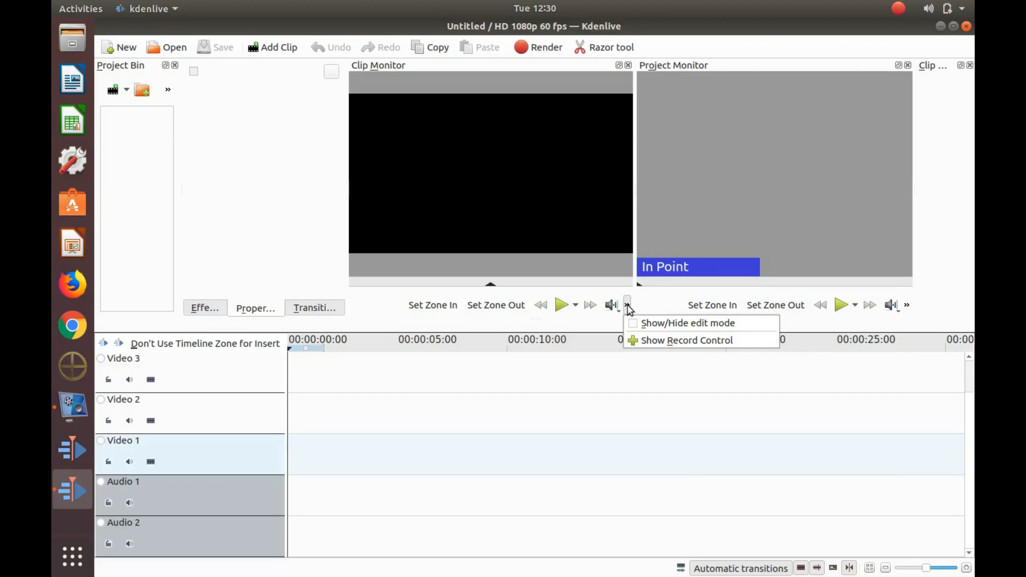
mouse_move(685, 339)
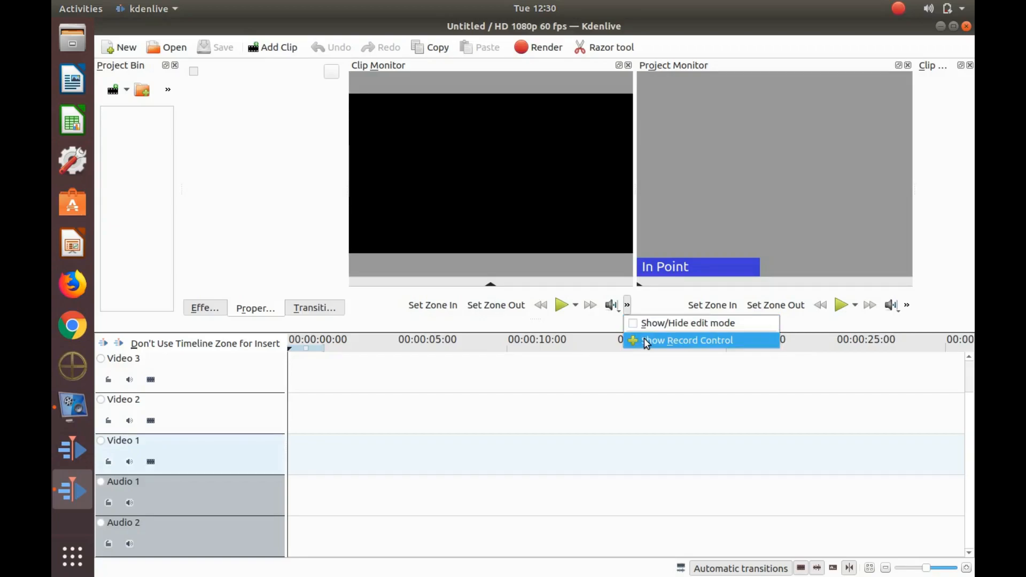
click(687, 340)
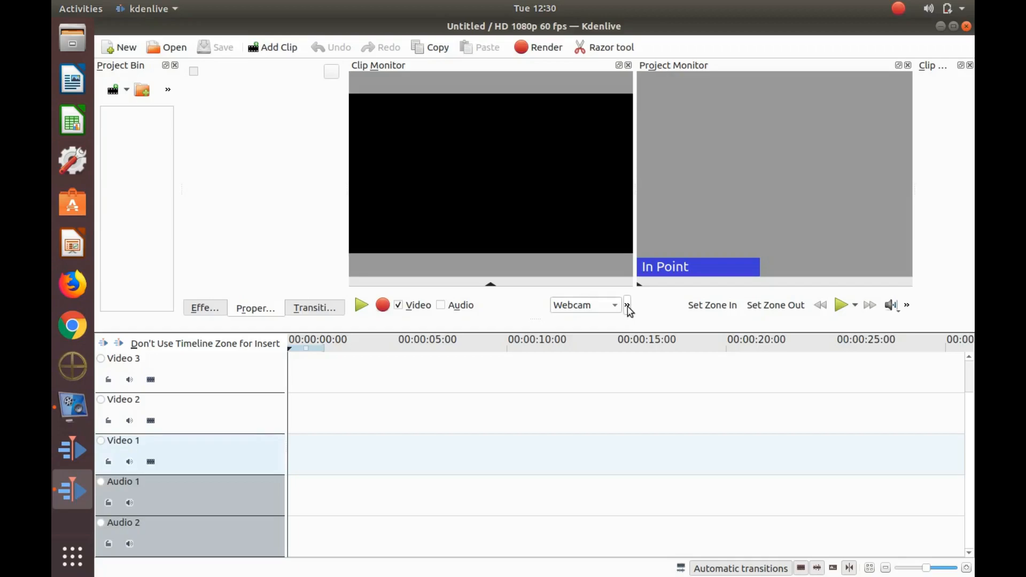
- Open Configure Recording from the Clip Monitor's overflow menu
click(626, 305)
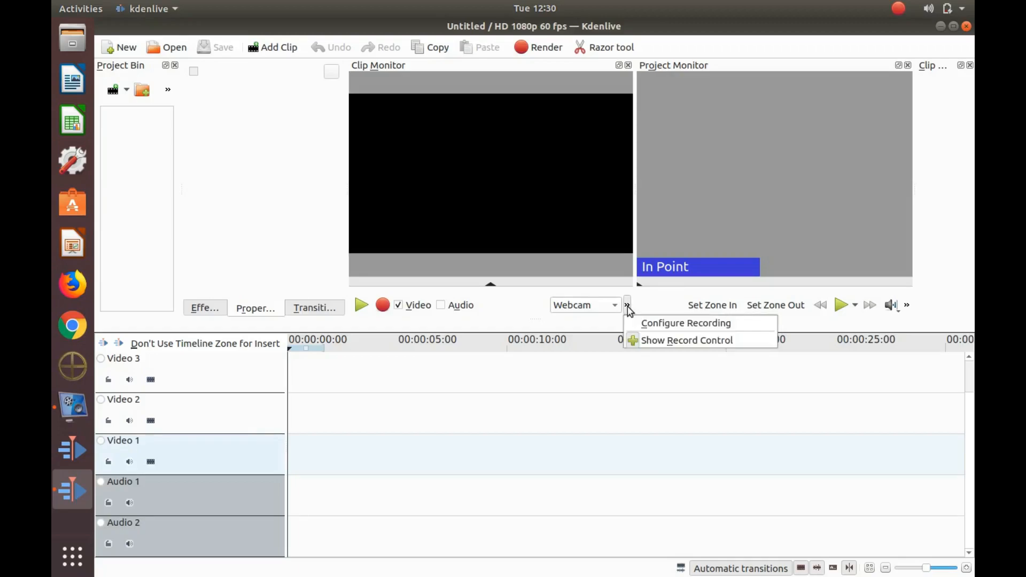
mouse_move(685, 323)
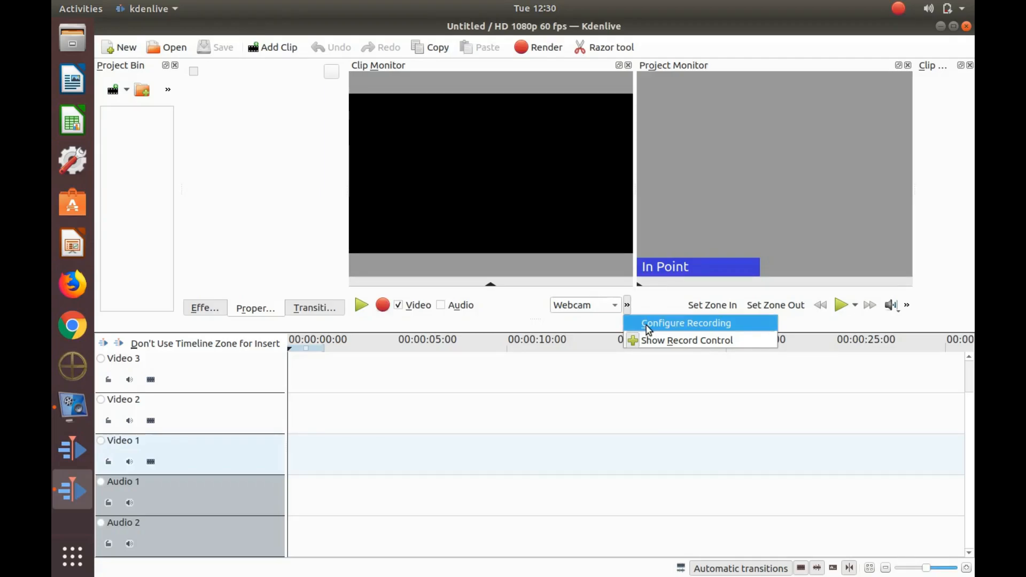
click(685, 323)
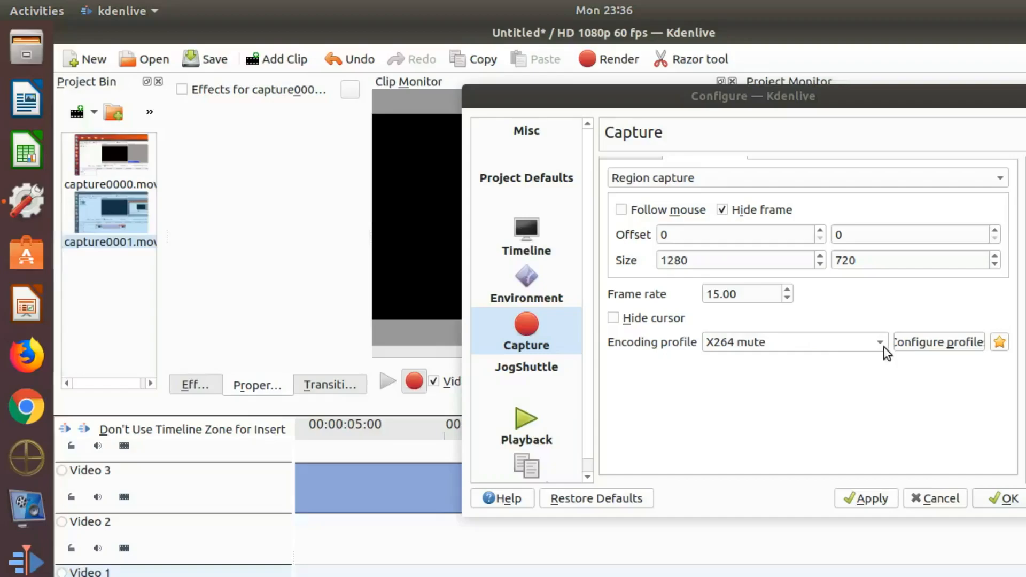
mouse_move(875, 390)
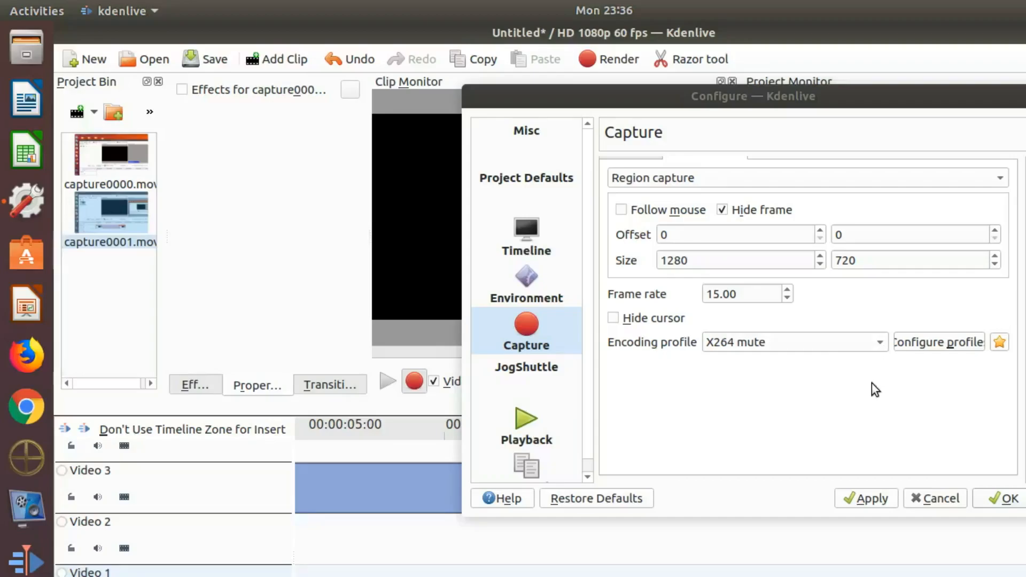
mouse_move(846, 443)
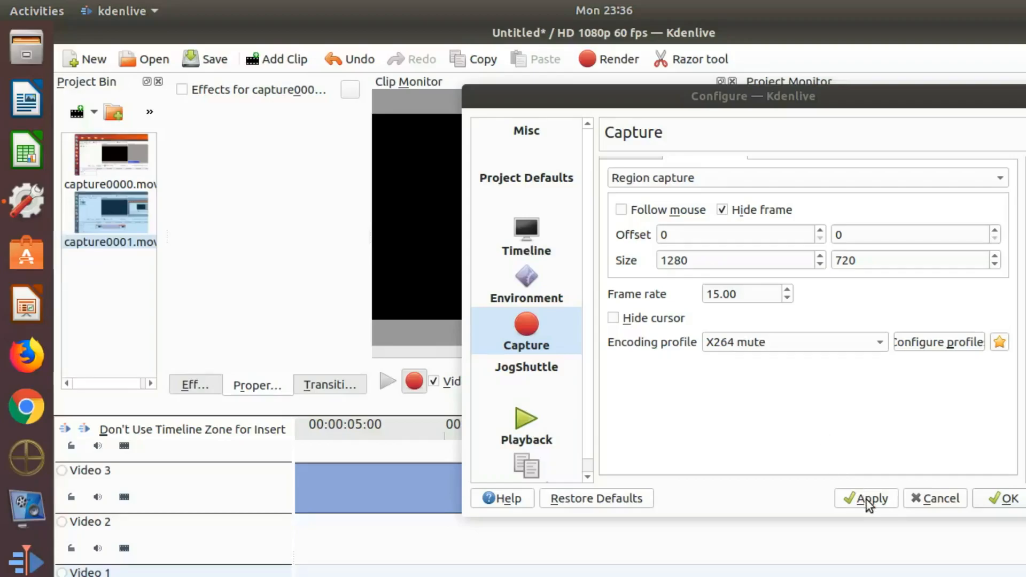
mouse_move(1010, 503)
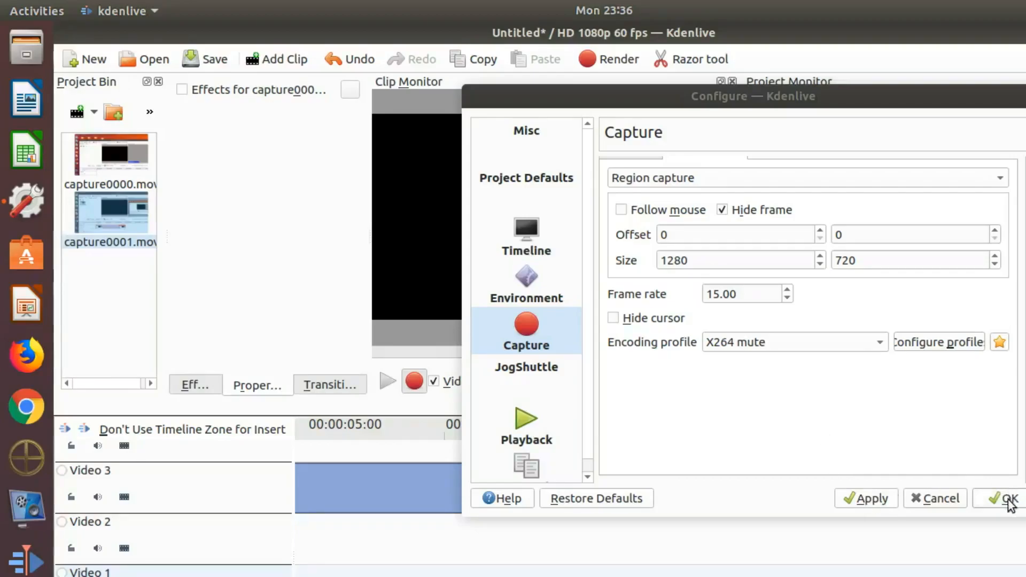
mouse_move(946, 507)
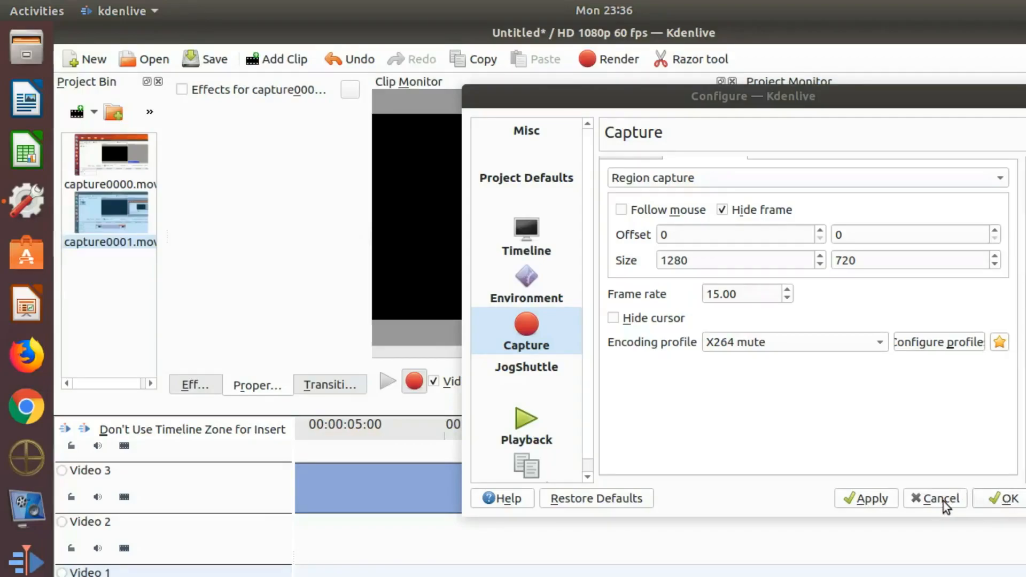
- Cancel the Configure dialog, keeping X264 mute as the encoding profile
click(934, 498)
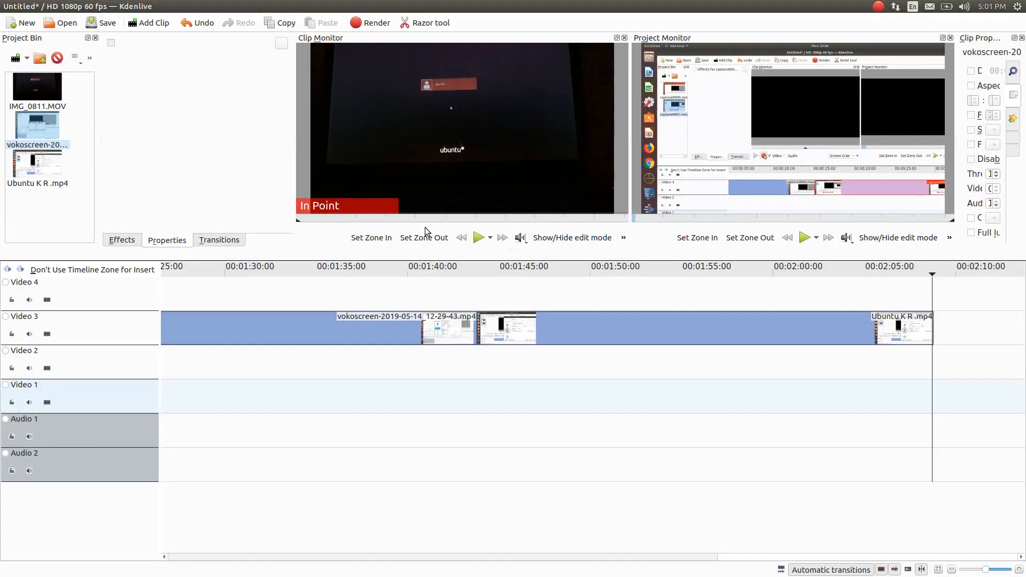
mouse_move(552, 257)
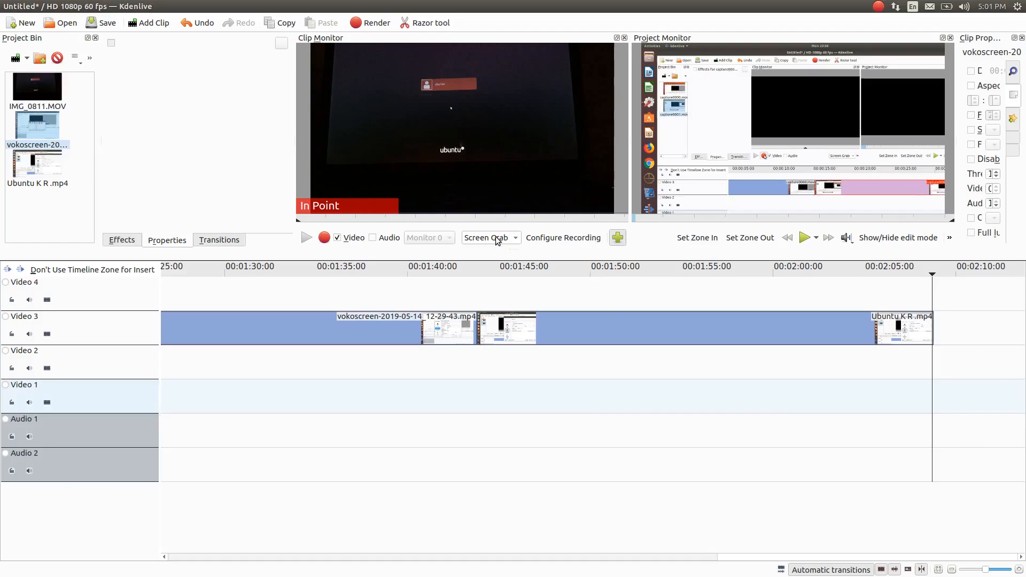
- Choose Screen Grab from the Clip Monitor's capture source dropdown
click(487, 237)
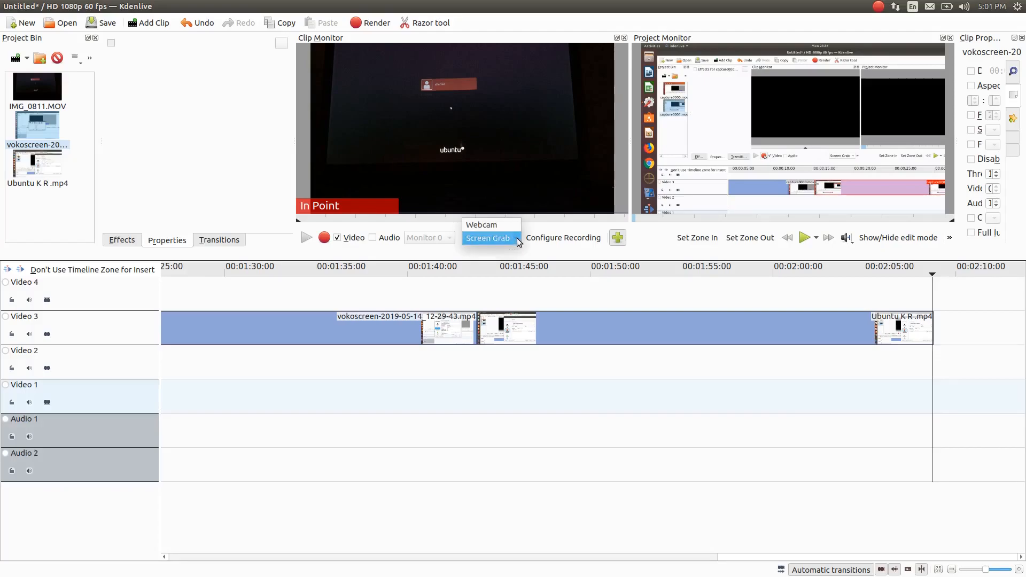
mouse_move(490, 224)
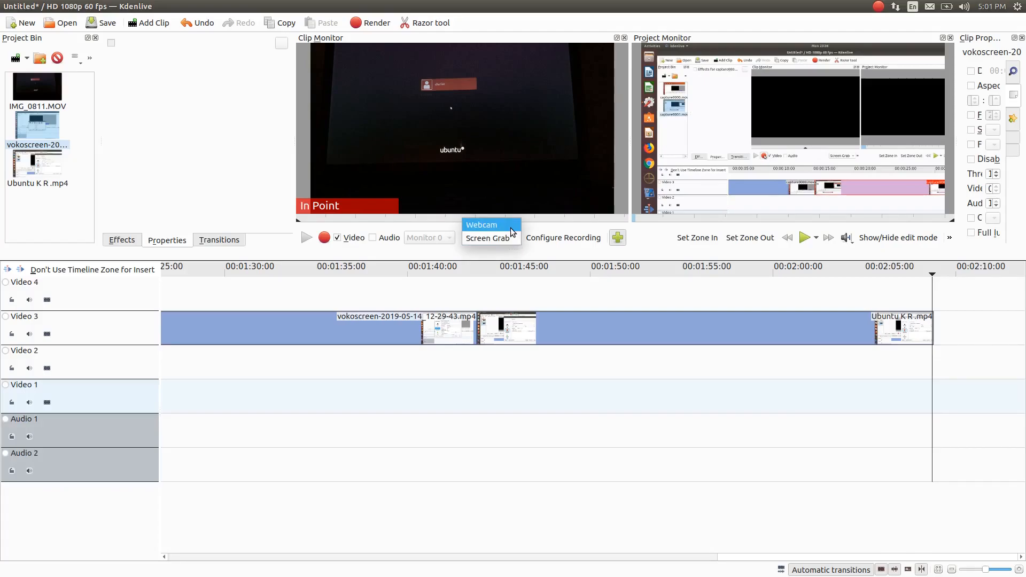
mouse_move(487, 237)
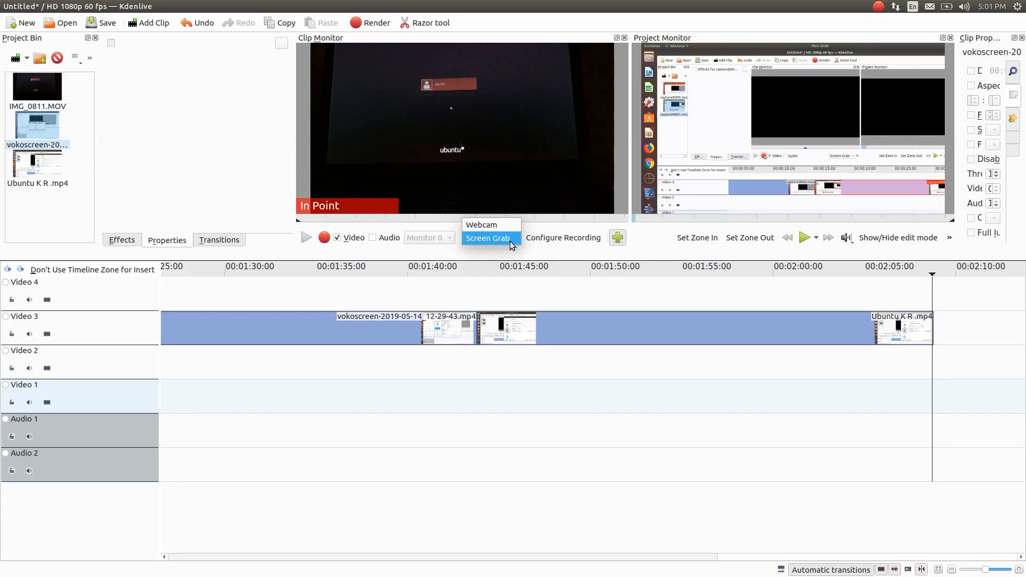
click(487, 237)
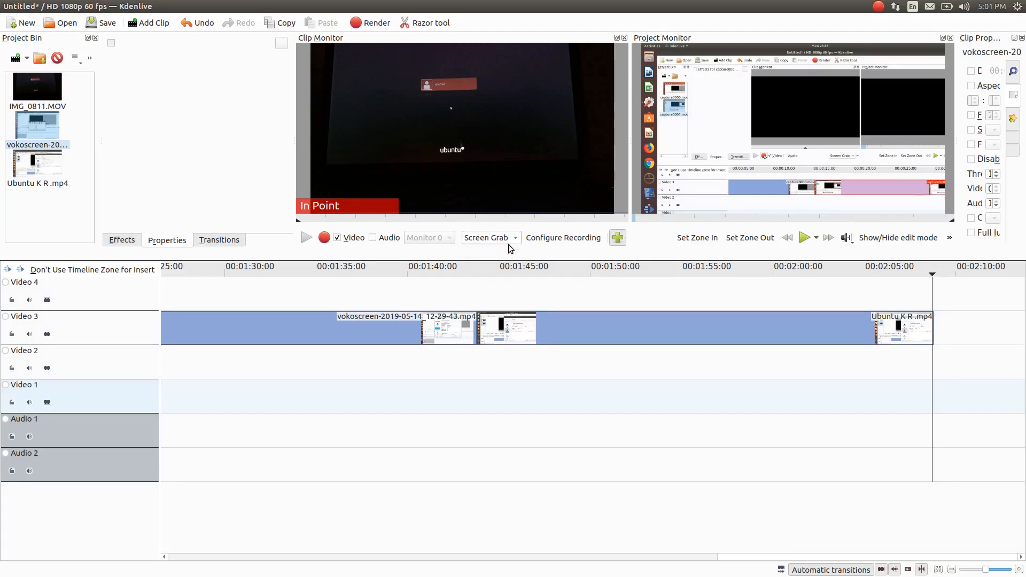
mouse_move(502, 254)
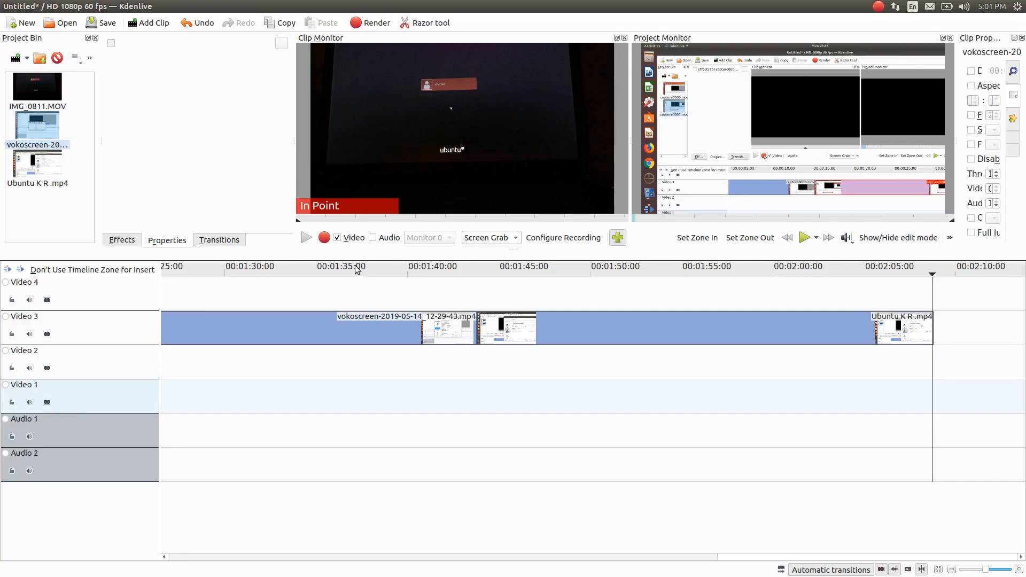
mouse_move(324, 237)
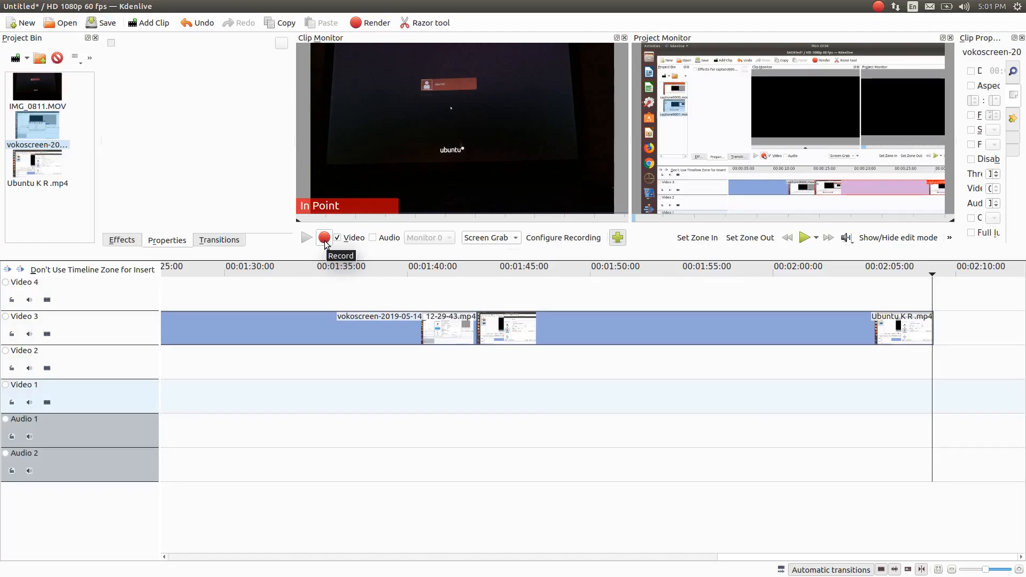
mouse_move(417, 260)
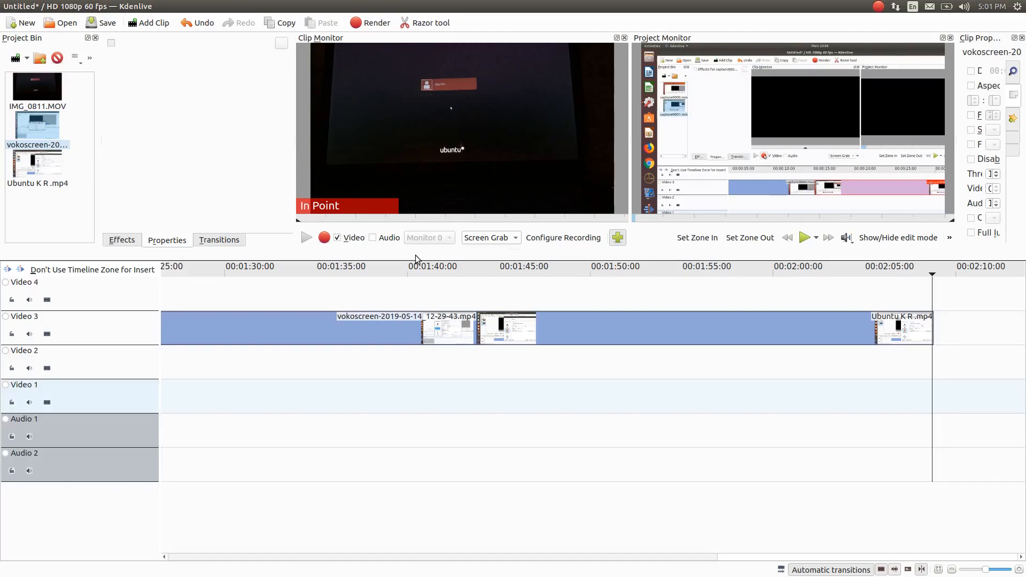
mouse_move(431, 248)
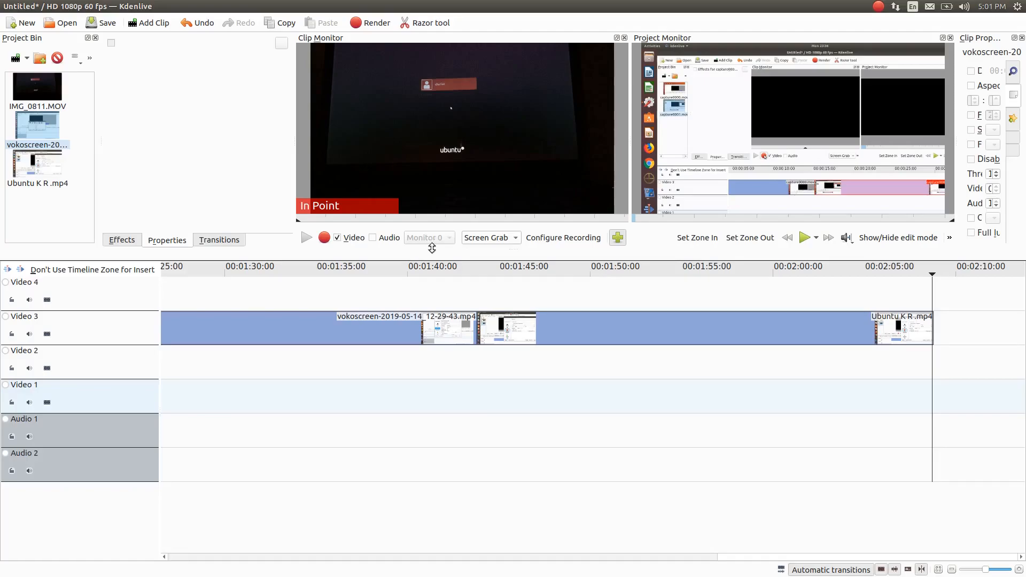
mouse_move(434, 241)
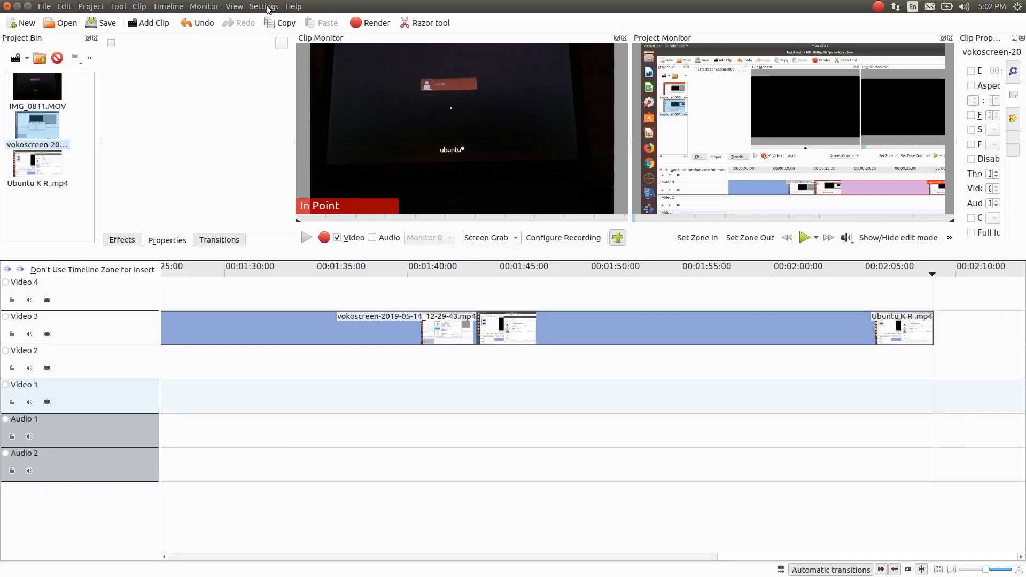
mouse_move(59, 12)
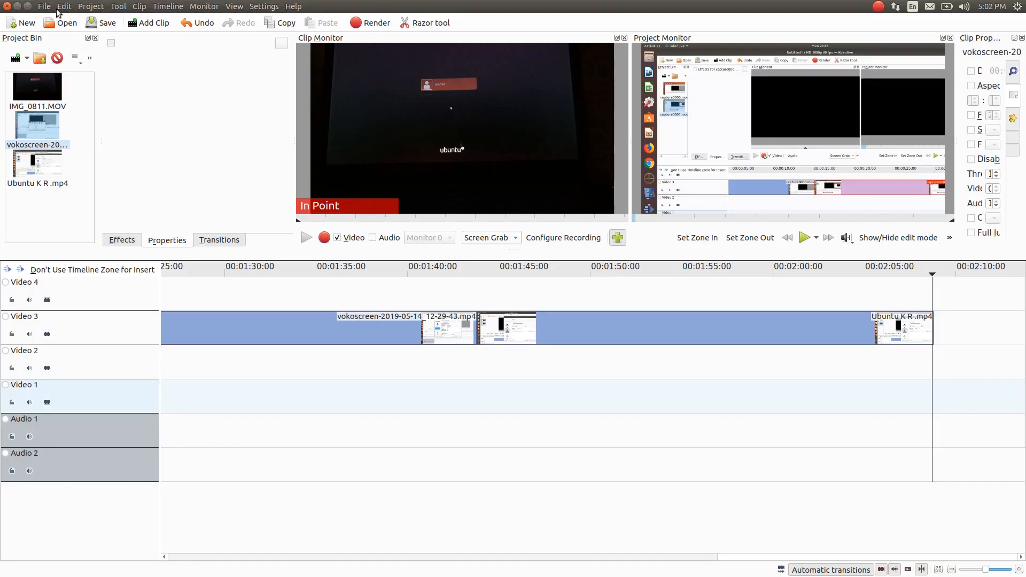